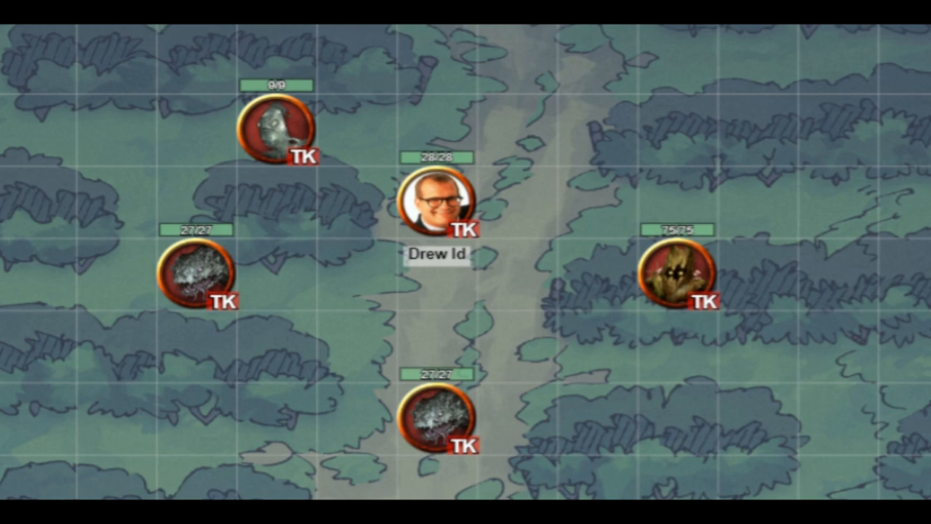
- Review and close the Drew Id character sheet, then scroll down the monster list toward Ox
{"action": "left_click", "coordinate": [442, 202]}
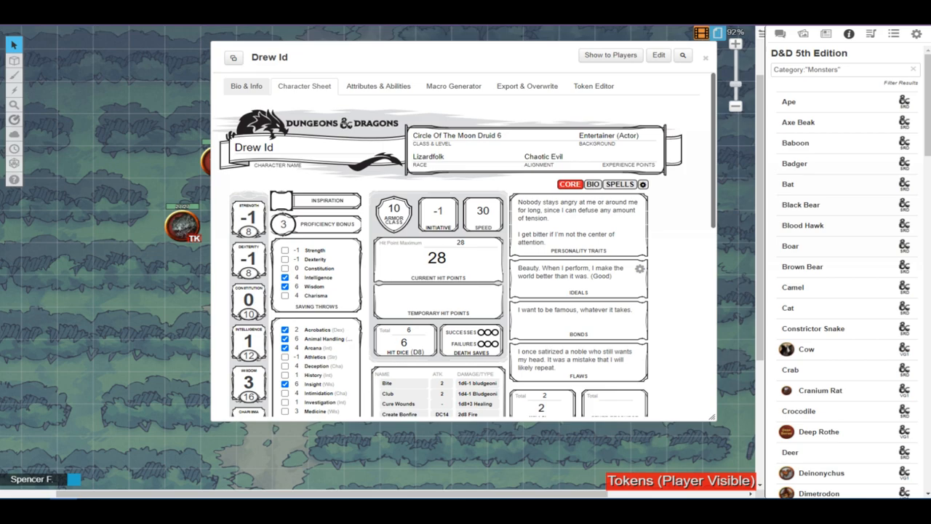
{"action": "left_click", "coordinate": [705, 57]}
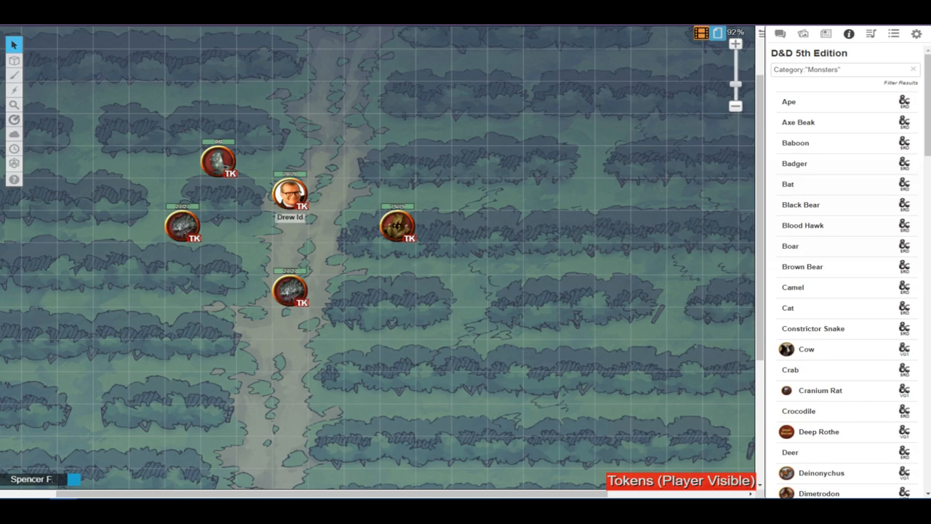
{"action": "scroll", "scroll_direction": "down", "scroll_amount": 3}
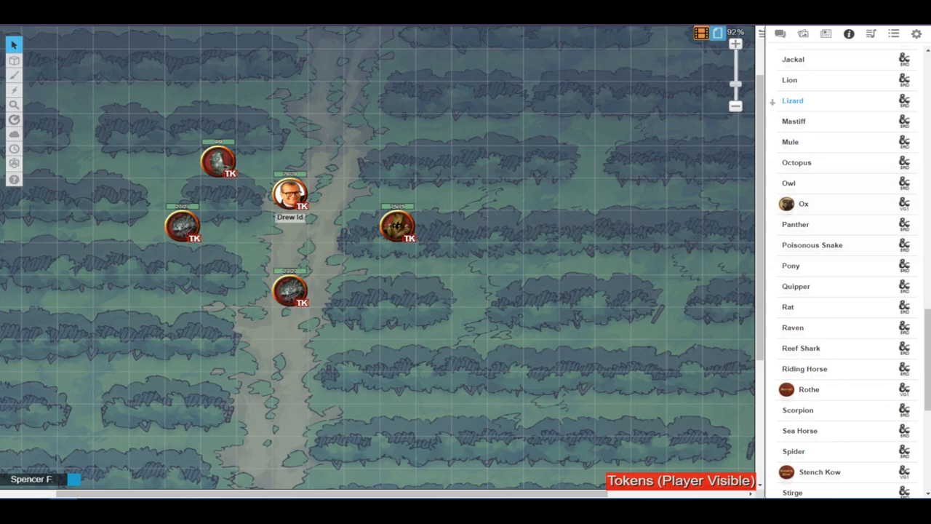
{"action": "scroll", "scroll_direction": "down", "scroll_amount": 3}
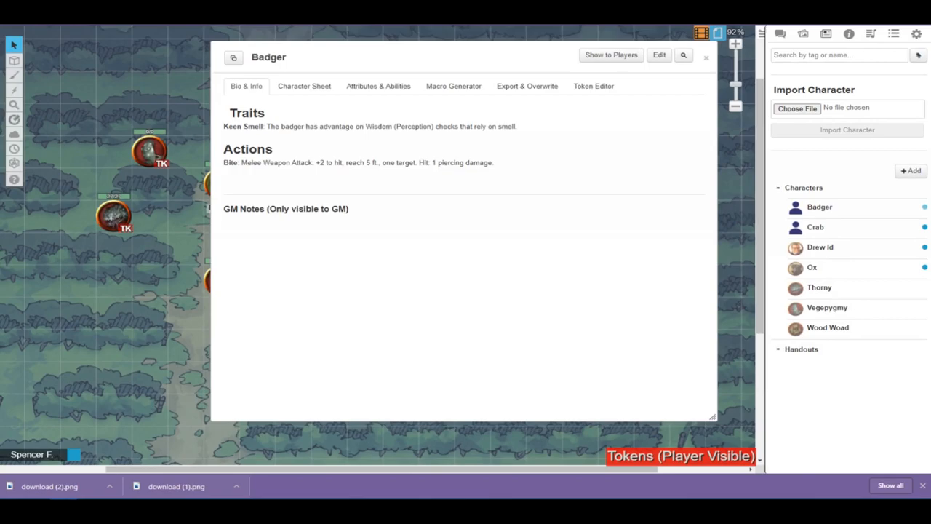
- View the Crab character sheet showing Amphibious and Claw, then close it
{"action": "left_click", "coordinate": [816, 227]}
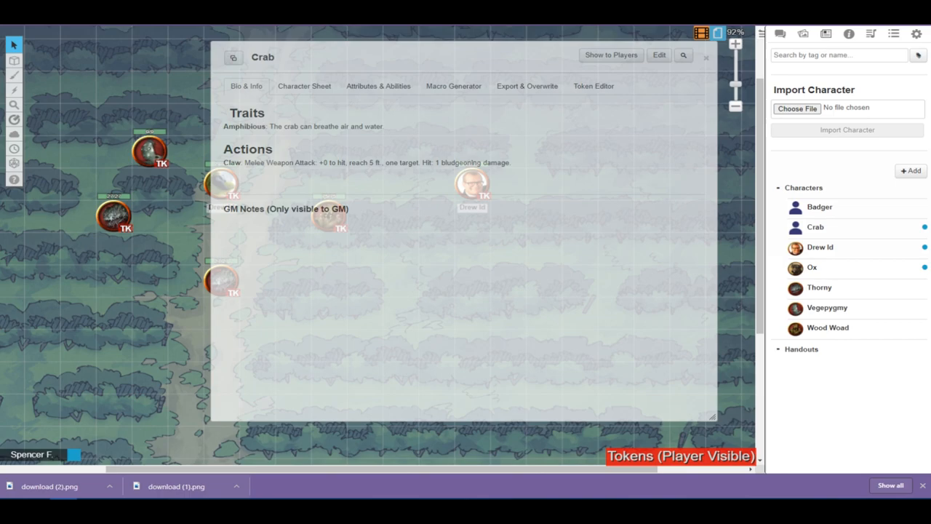
{"action": "left_click", "coordinate": [706, 57]}
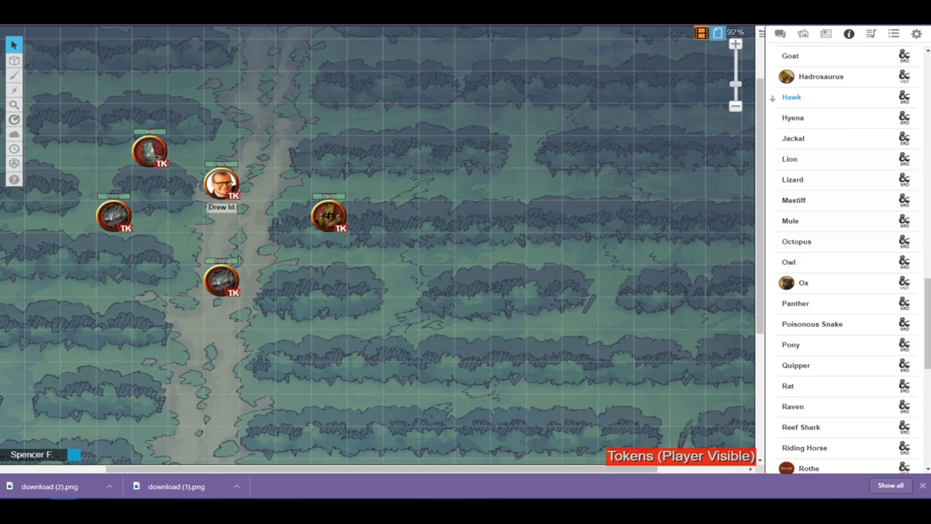
- Add a trial rollable table under Collections and delete it, leaving only Drew-Id
{"action": "left_click", "coordinate": [894, 34]}
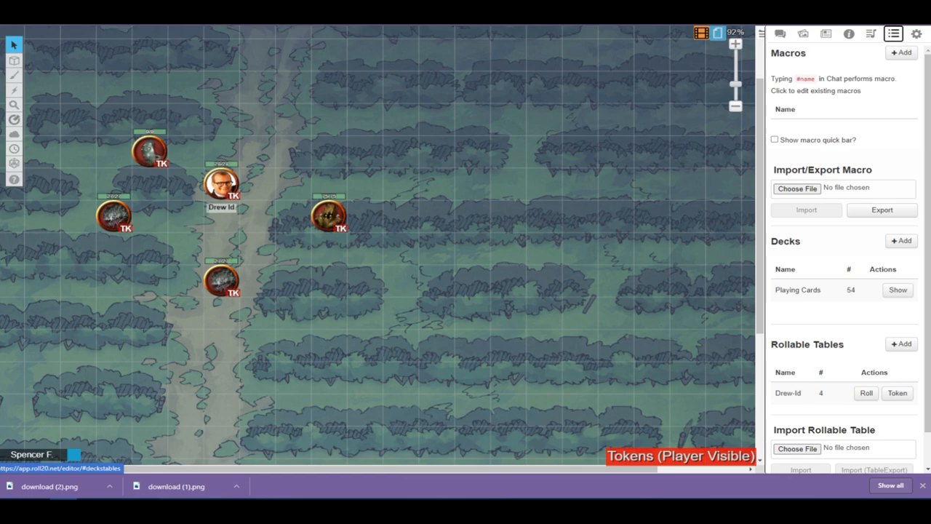
{"action": "left_click", "coordinate": [901, 344]}
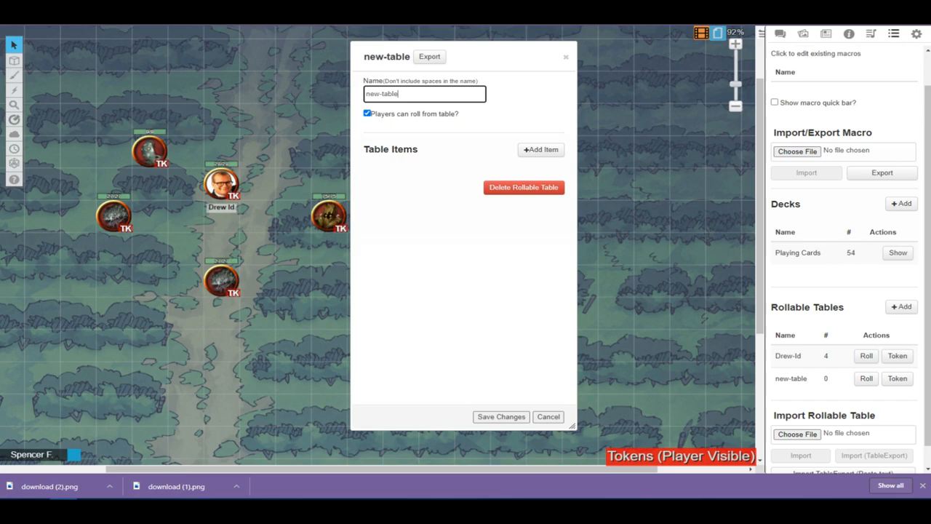
{"action": "left_click", "coordinate": [541, 149]}
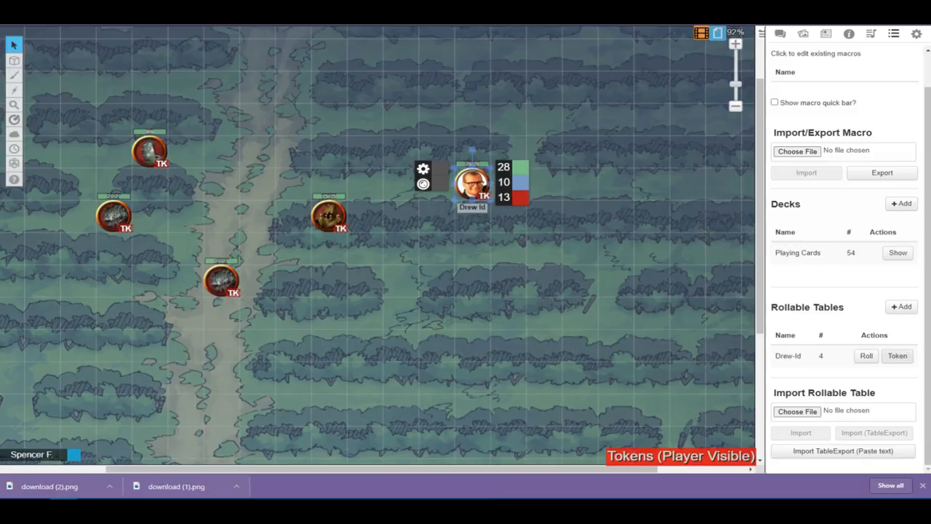
- Place the Drew-Id table token on the path and bring up its Multi-Sided side options
{"action": "left_click_drag", "start_coordinate": [473, 182], "coordinate": [222, 186]}
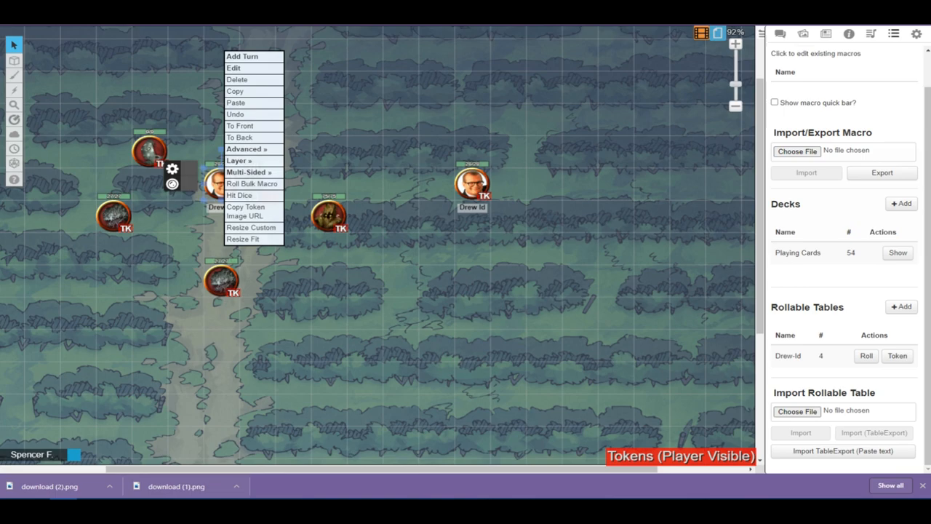
{"action": "left_click", "coordinate": [233, 68]}
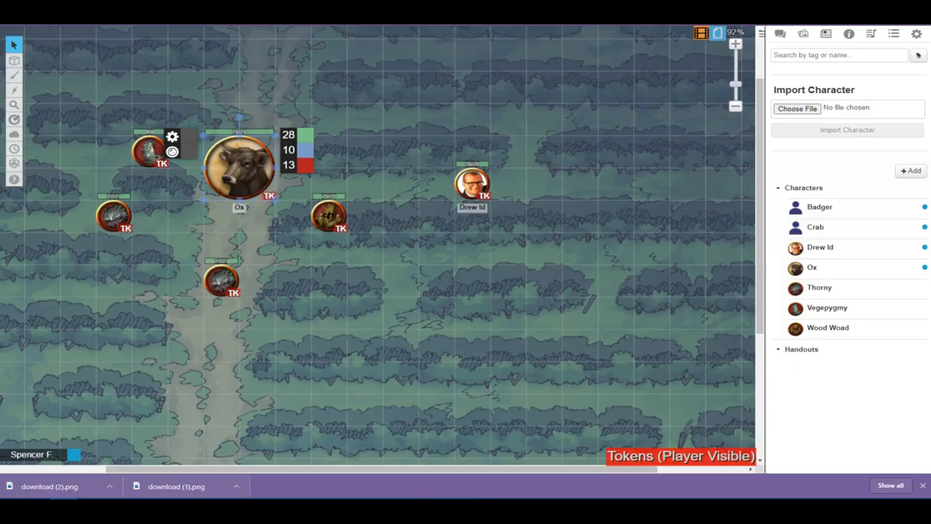
{"action": "left_click", "coordinate": [173, 137]}
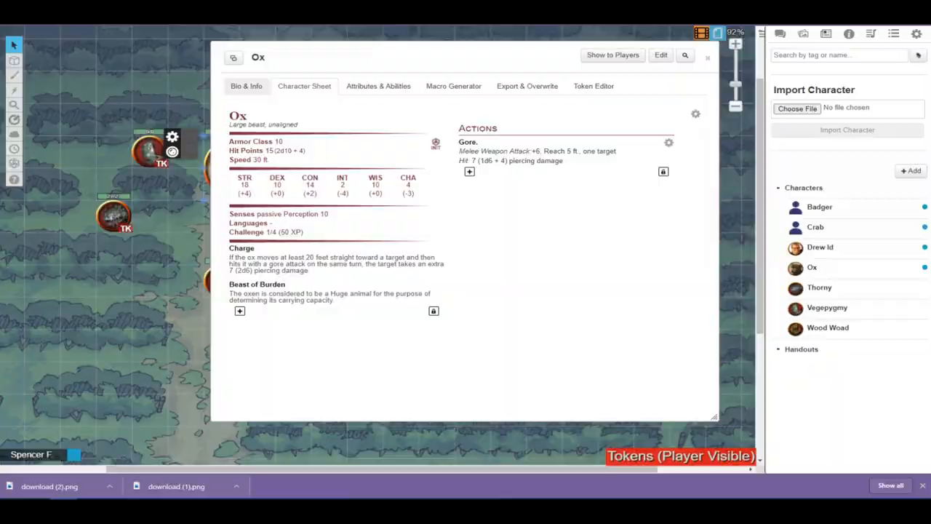
{"action": "left_click", "coordinate": [708, 57]}
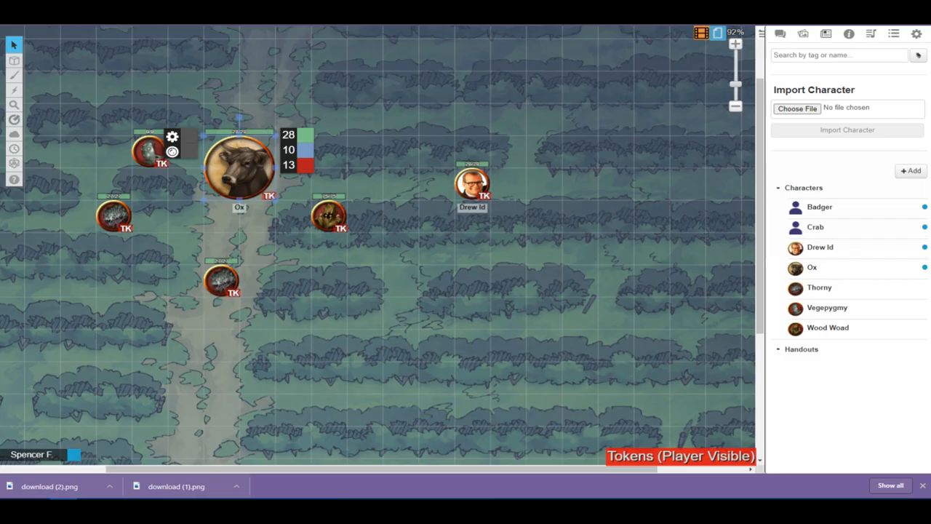
- Open the Edit Token dialog for the Drew Id token on the path
{"action": "left_click", "coordinate": [172, 137]}
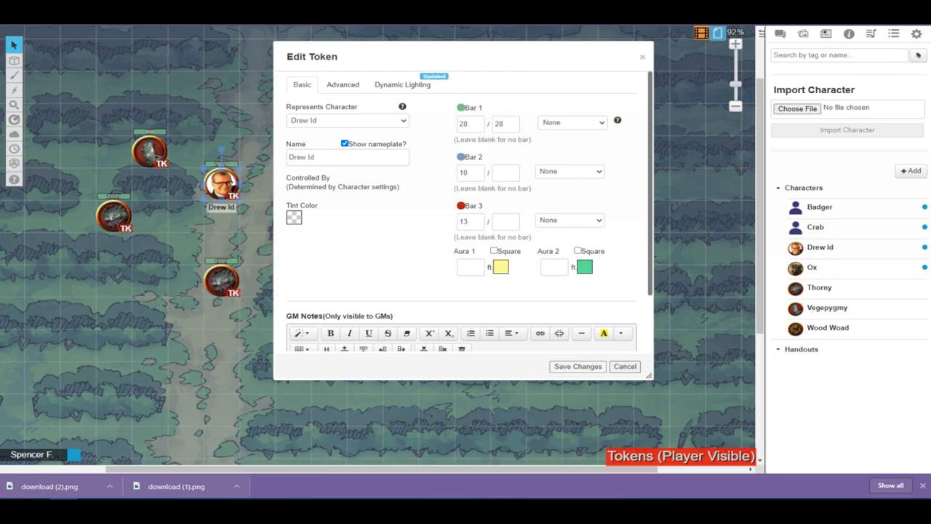